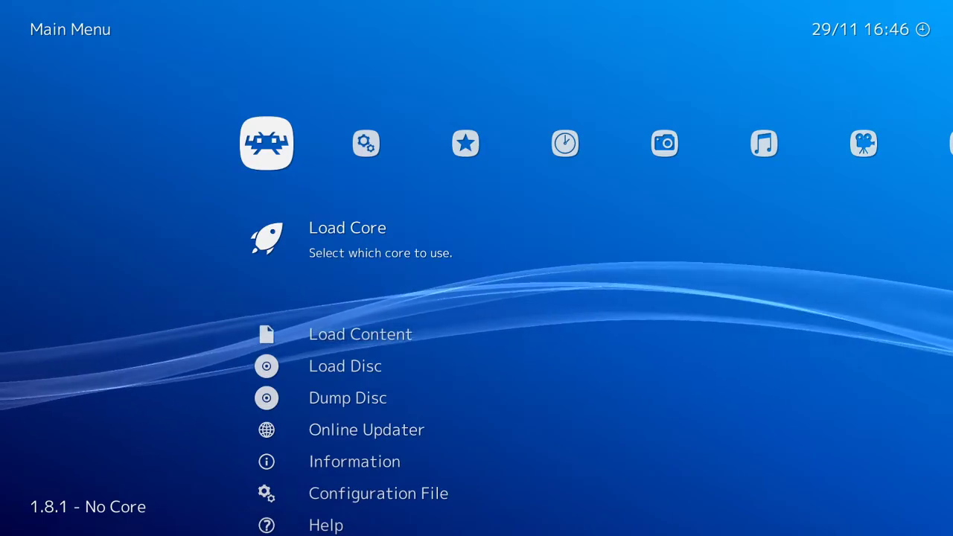
Select Load Content from the Main Menu to list the drives.
key("Down")
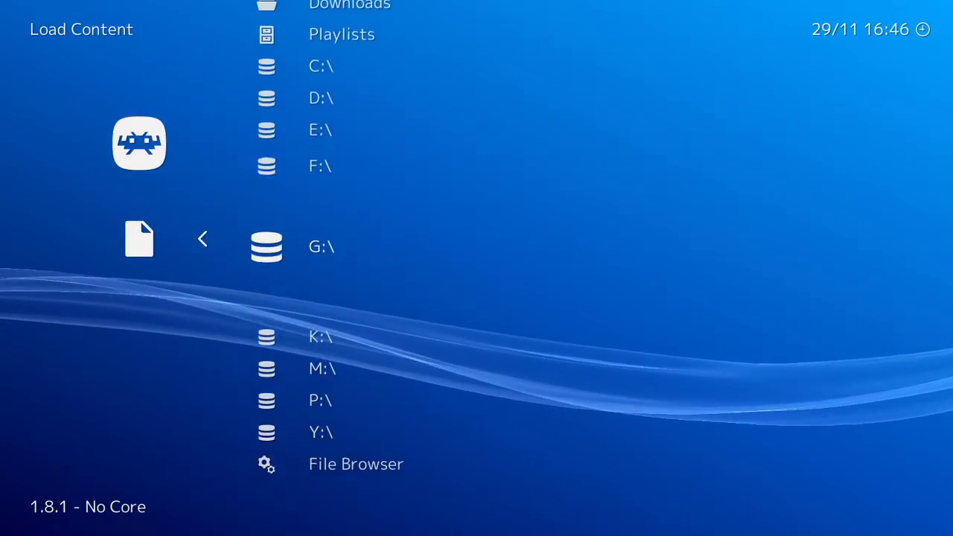
Browse drive M into the sorted MAME arcade folder of publisher subfolders.
left_click(322, 368)
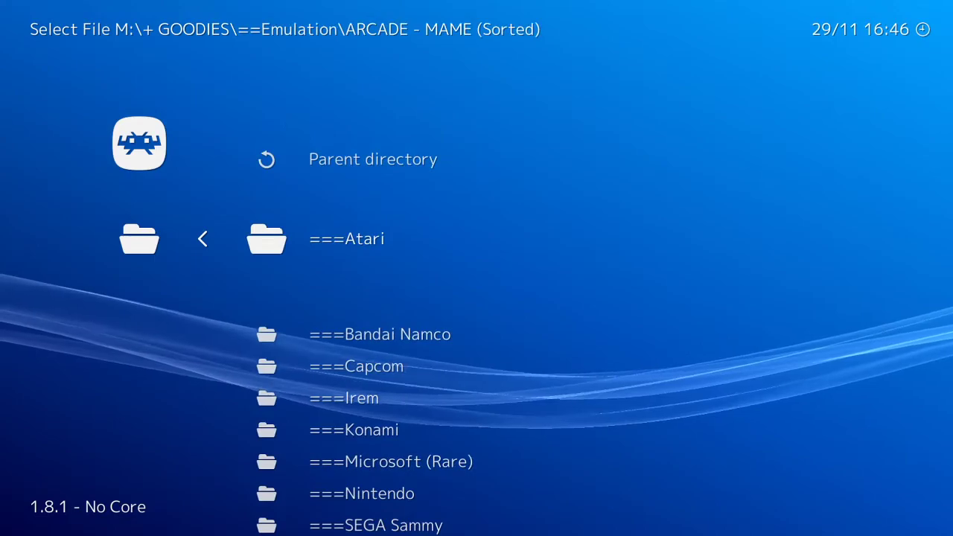
Scroll to the Konami TMNT 2 folder and choose tmnt2.zip to load.
scroll("down", 3)
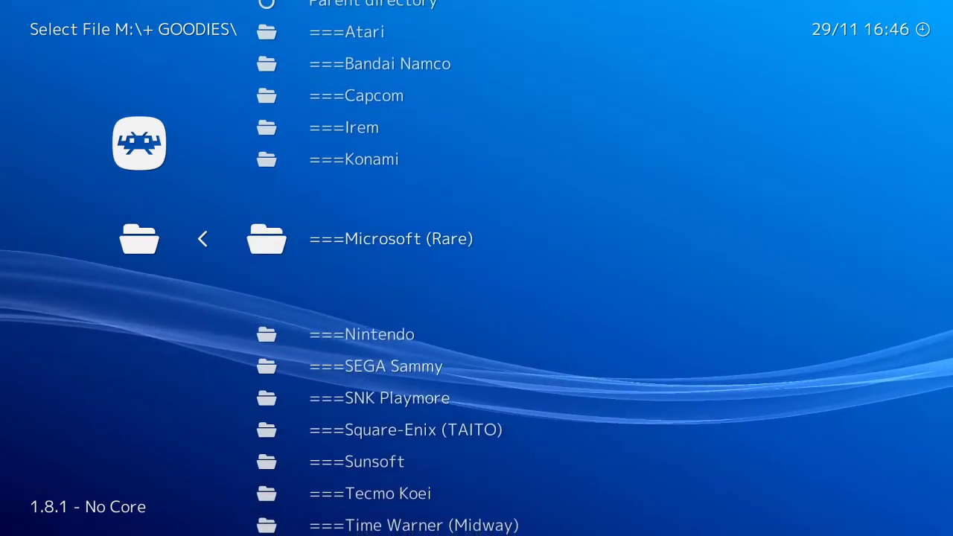
scroll("down", 3)
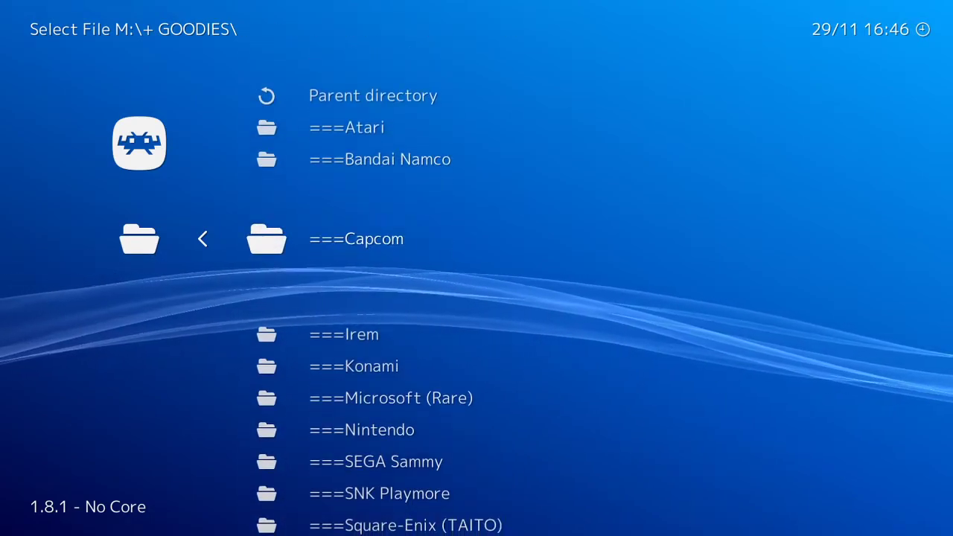
scroll("down", 3)
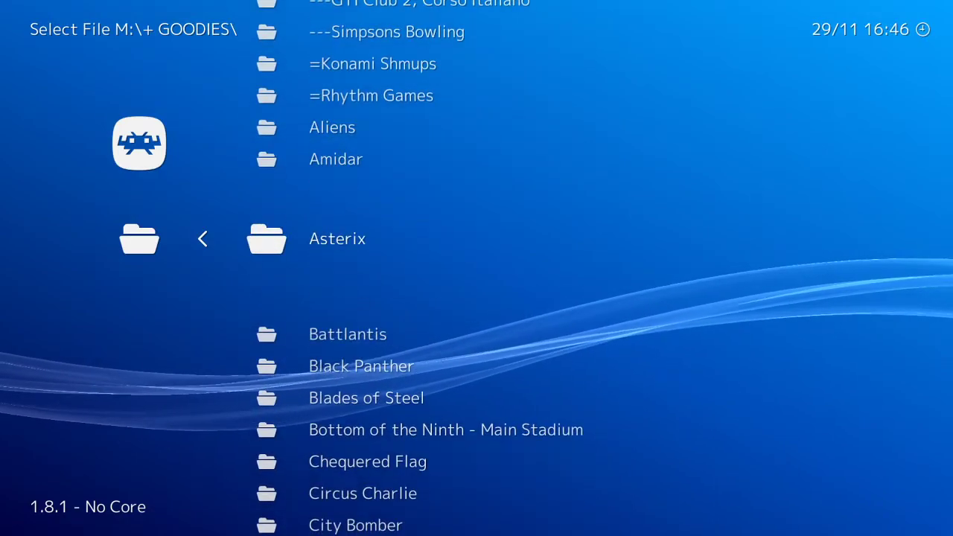
scroll("down", 3)
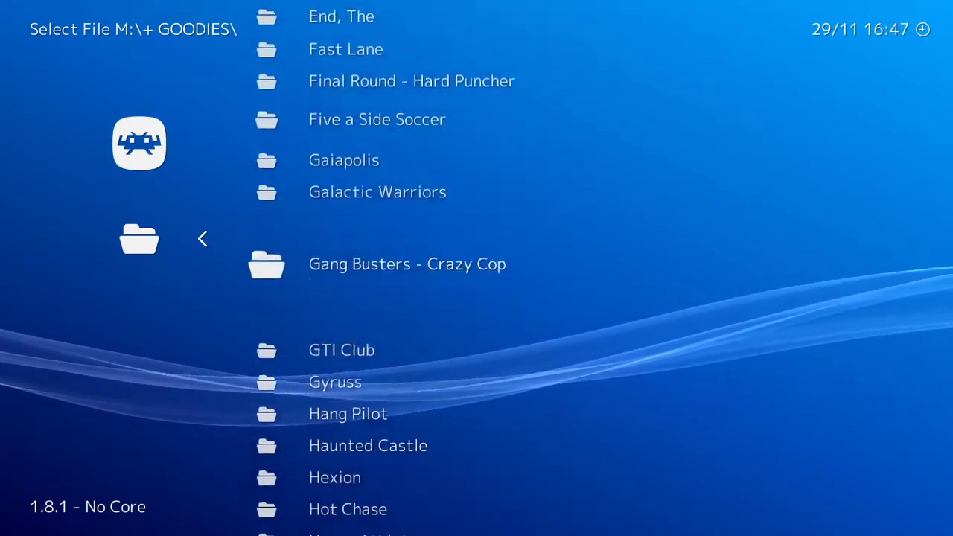
scroll("down", 3)
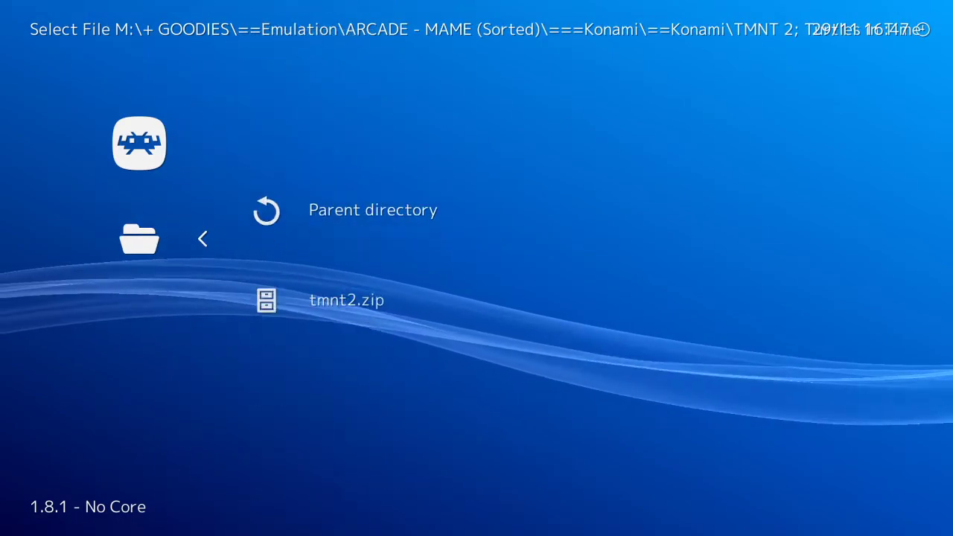
left_click(346, 300)
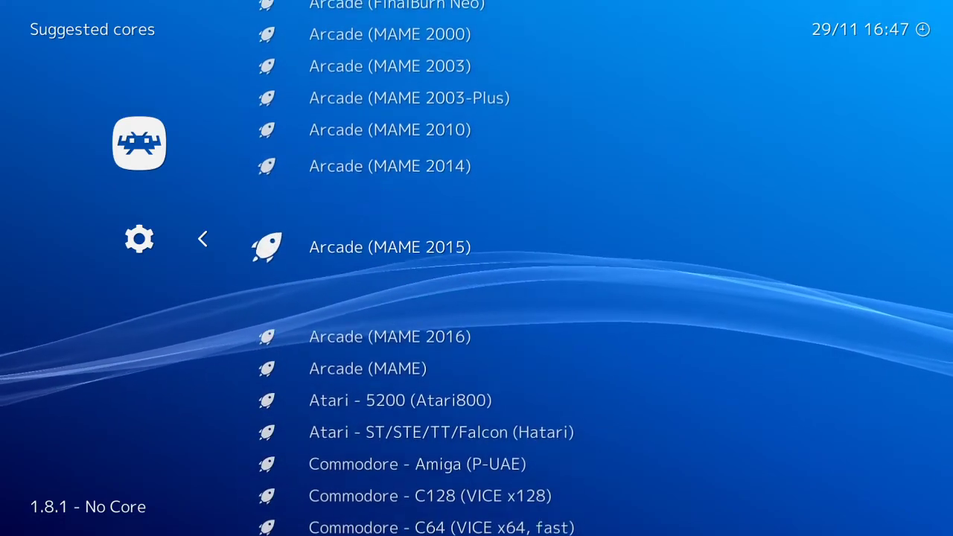
scroll("down", 3)
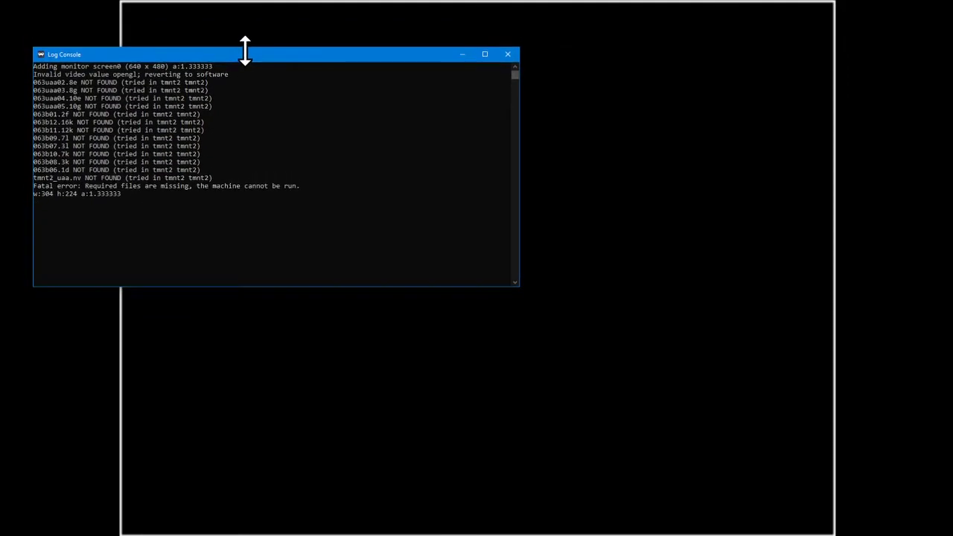
Drag the Log Console window with the missing tmnt2 ROM errors higher up.
left_click_drag(246, 54, 245, 28)
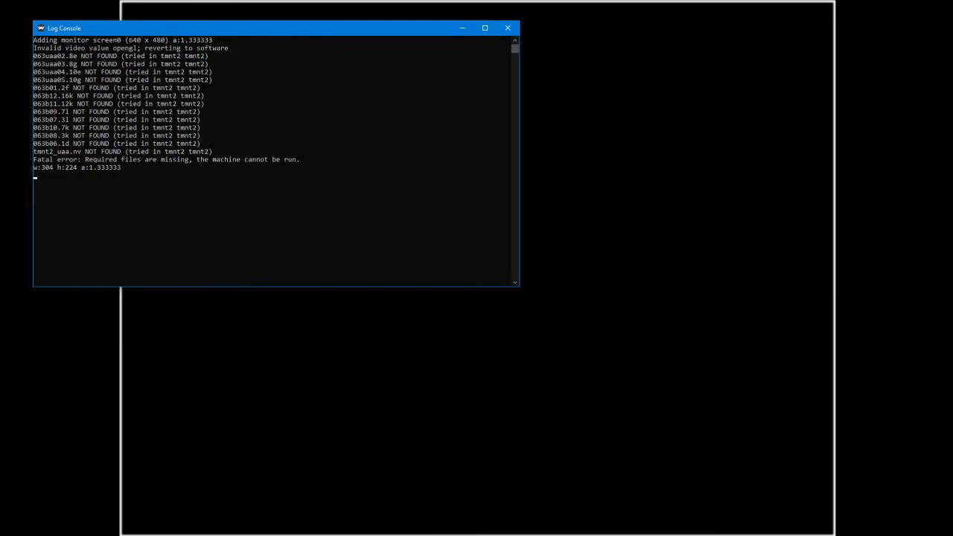